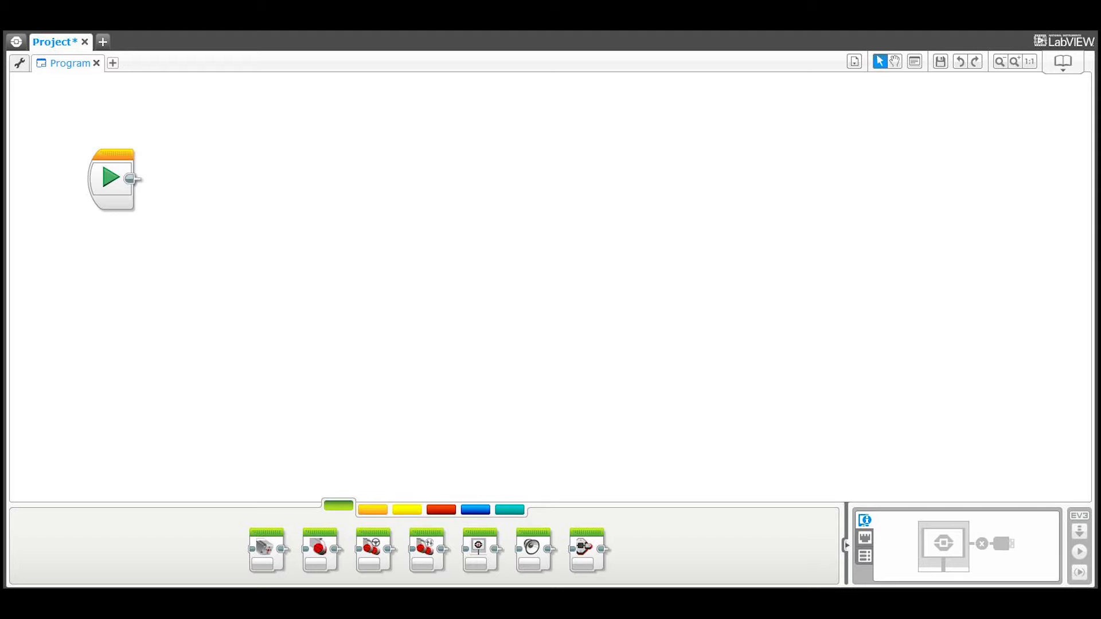
mouse_move(374, 549)
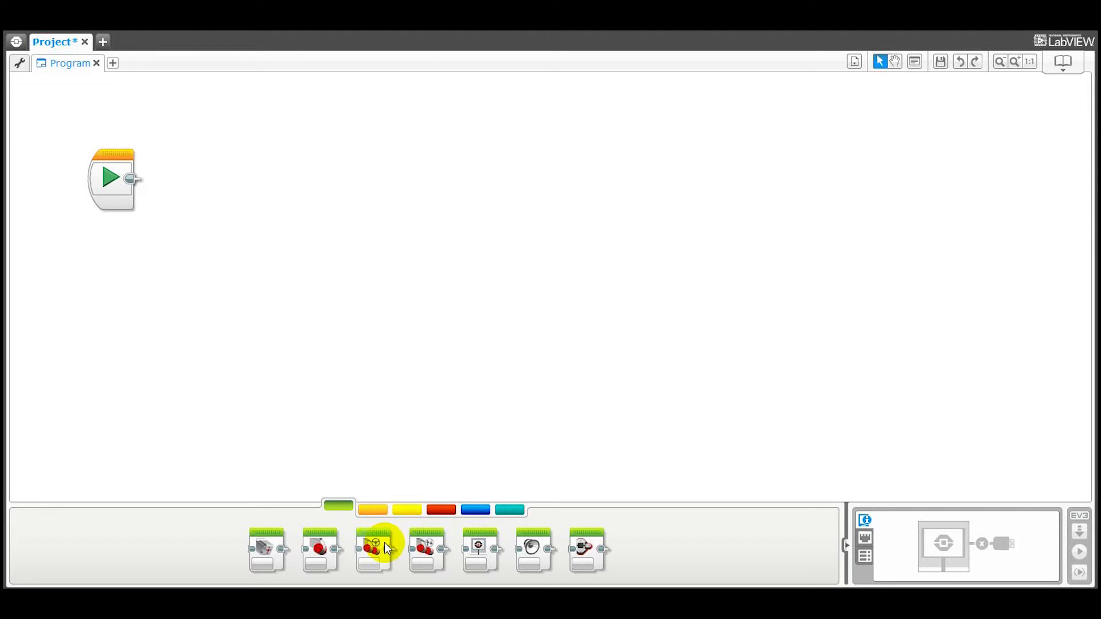
mouse_move(374, 550)
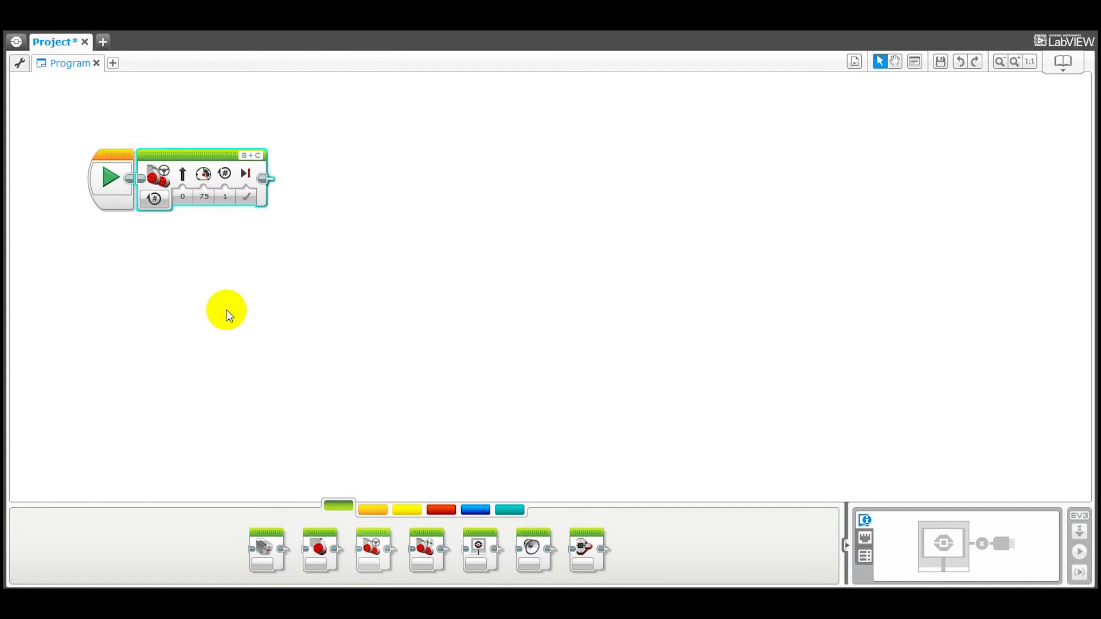
mouse_move(155, 198)
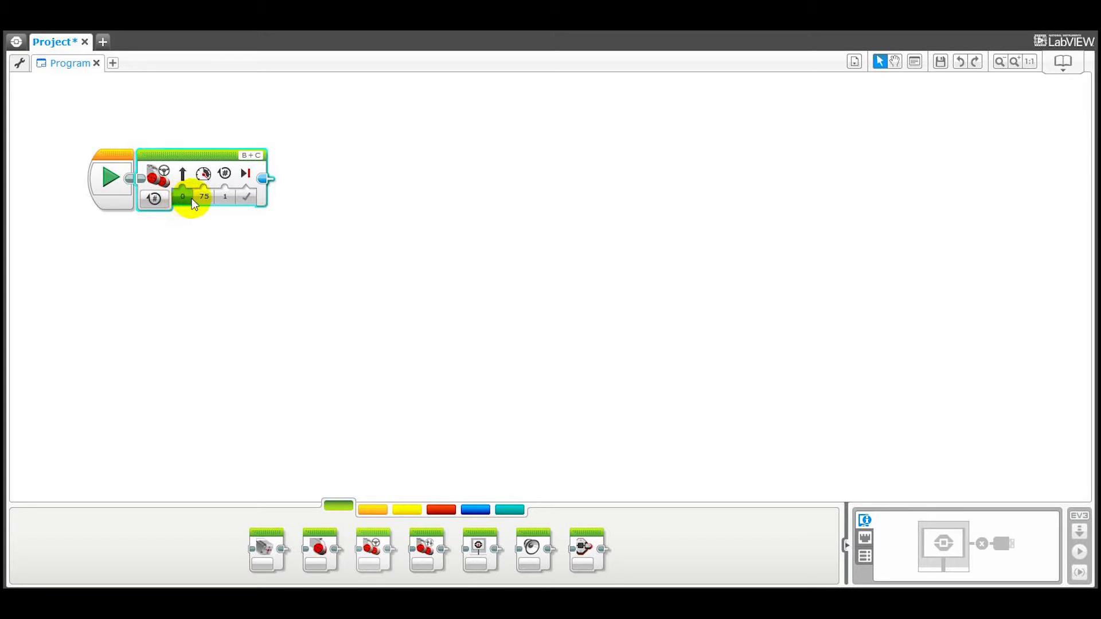
Set the Move Steering block power to 100 with 6 rotations.
click(204, 196)
text(100)
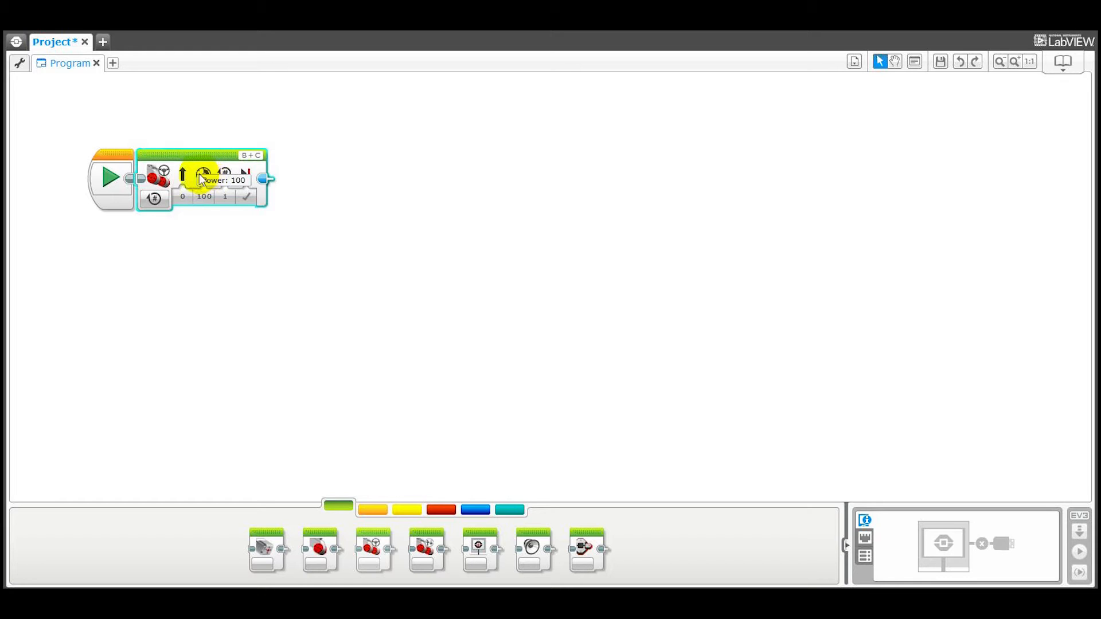
mouse_move(183, 174)
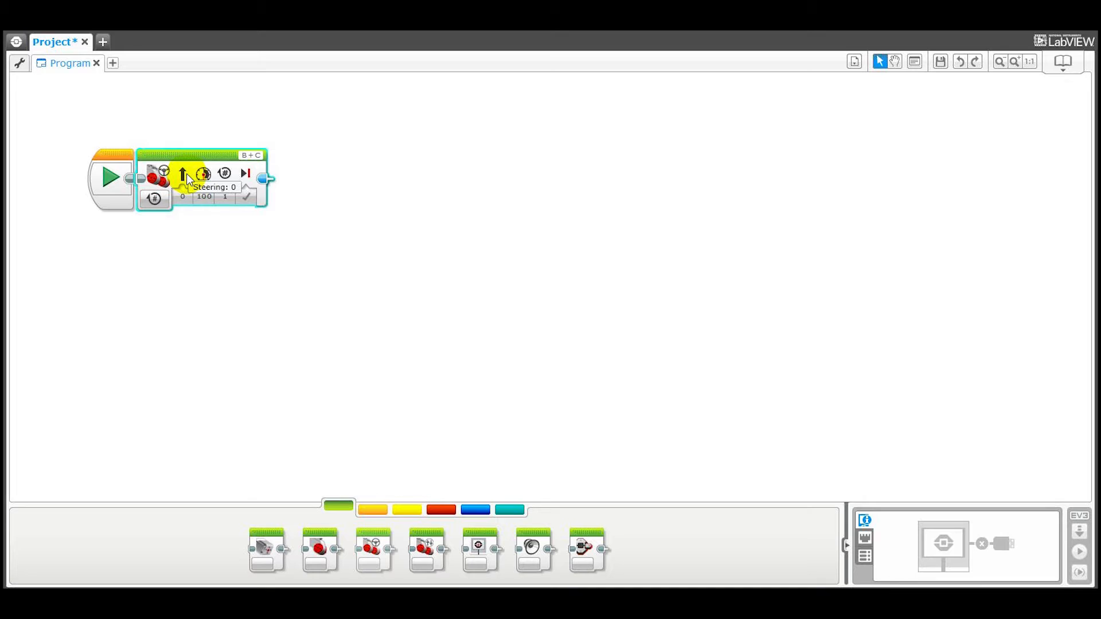
mouse_move(204, 173)
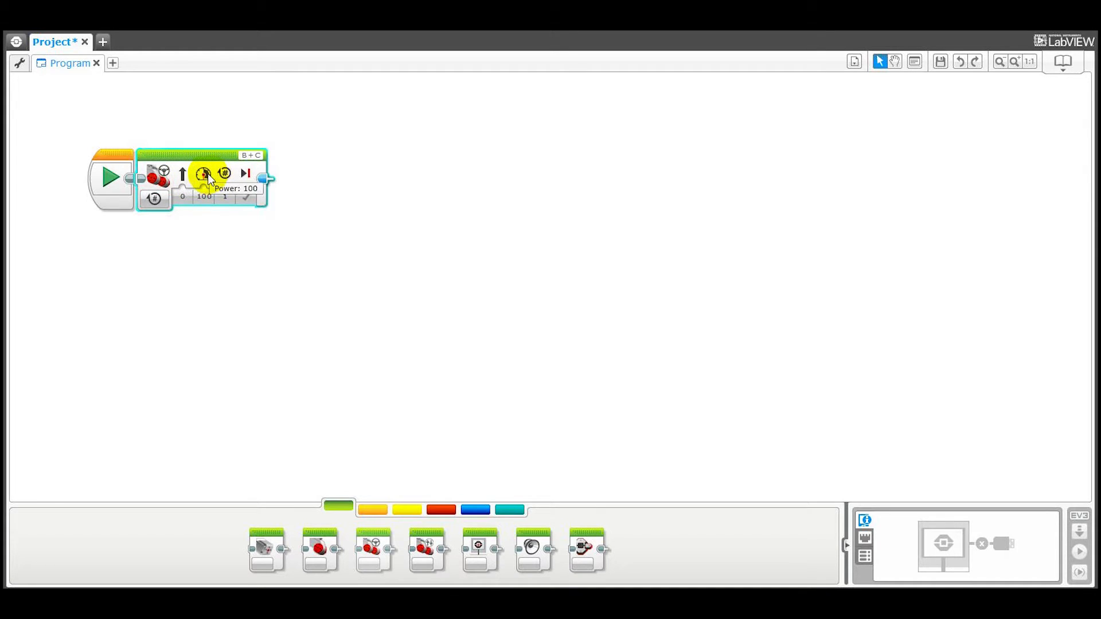
mouse_move(225, 173)
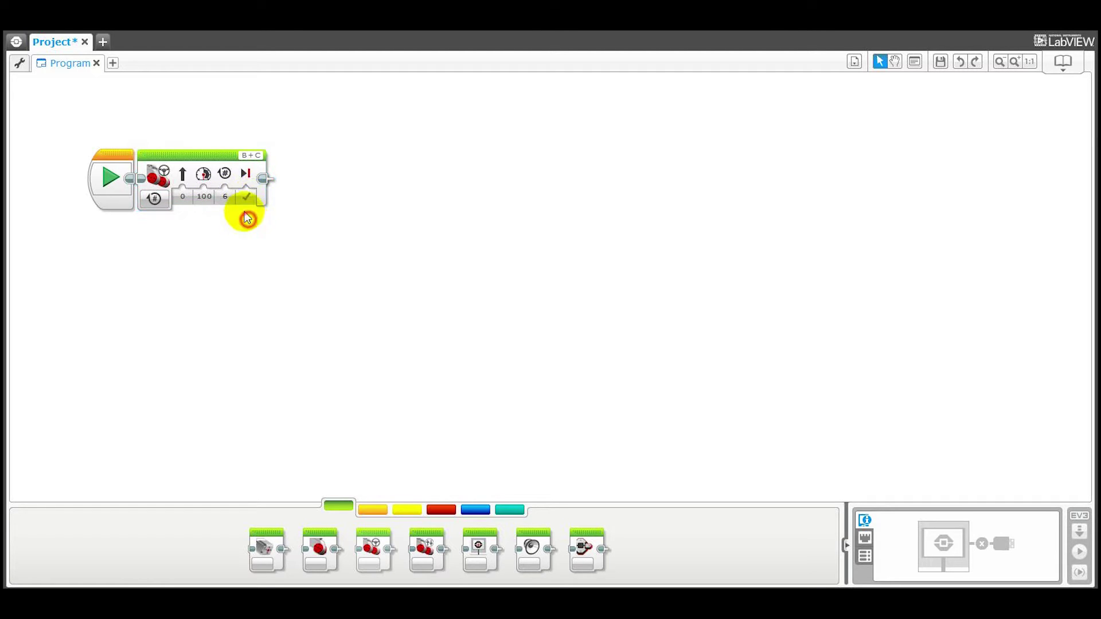
mouse_move(246, 173)
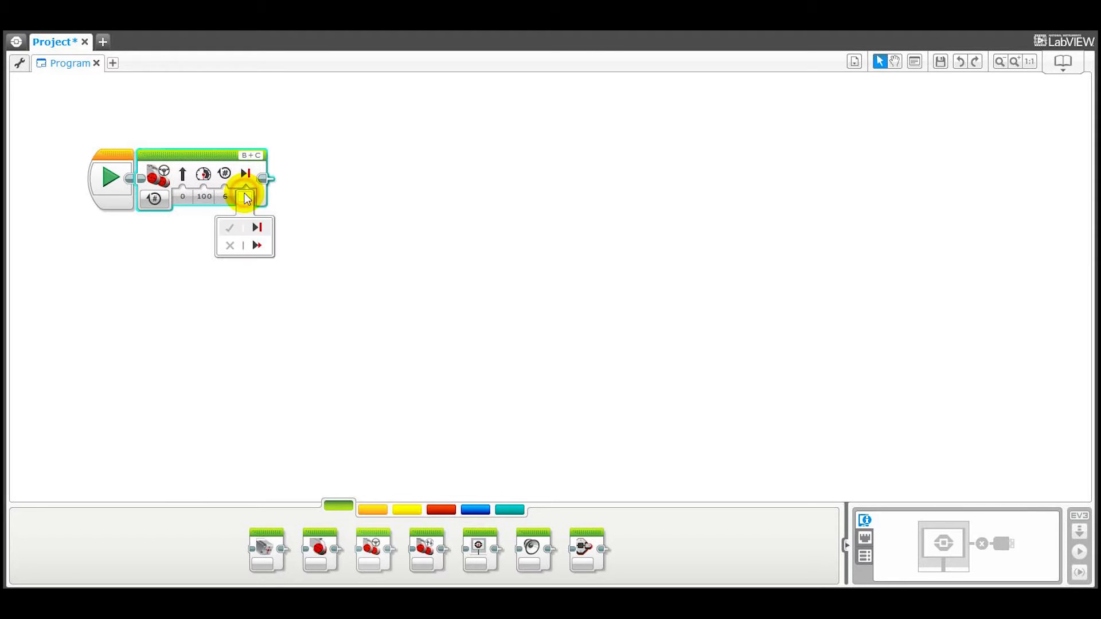
click(230, 228)
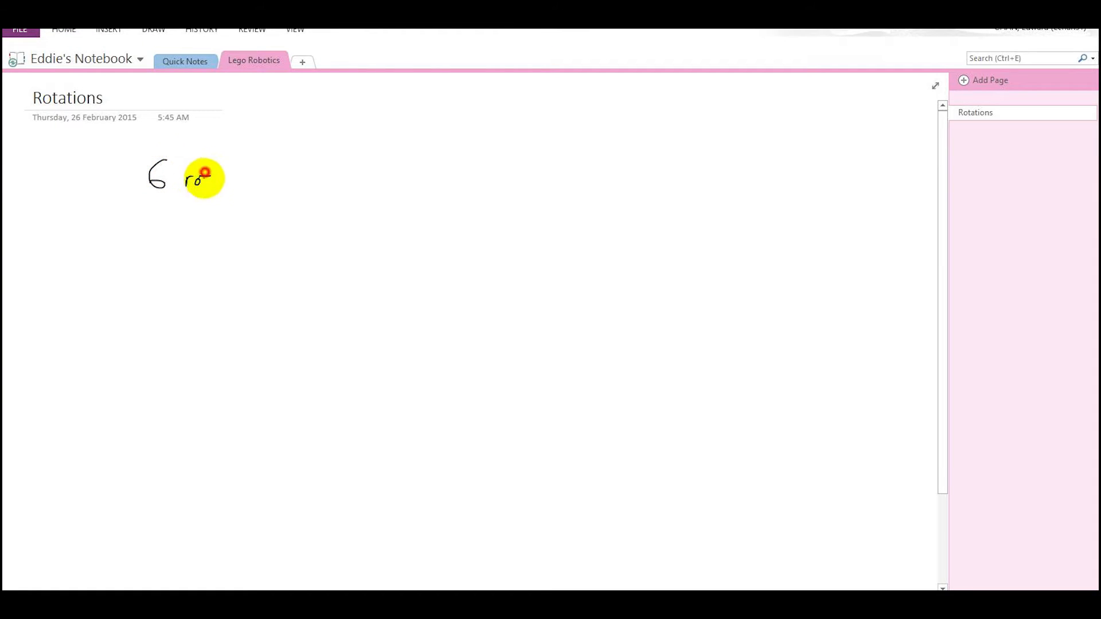
Handwrite the working 6 rotations = 102 cm on the Rotations page.
drag(205, 176, 253, 176)
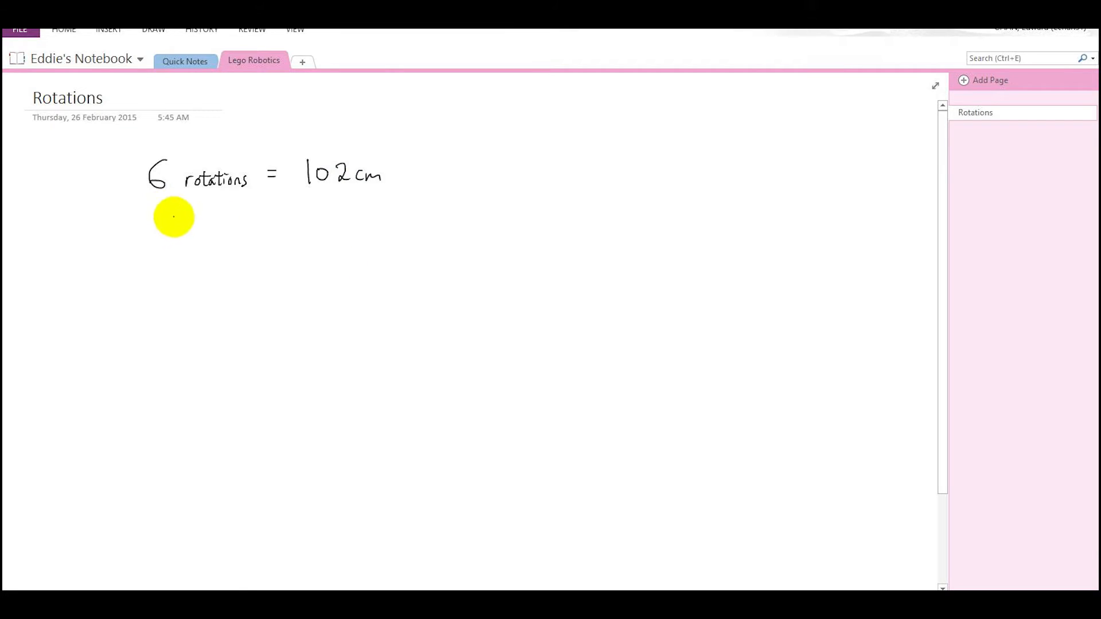
mouse_move(169, 236)
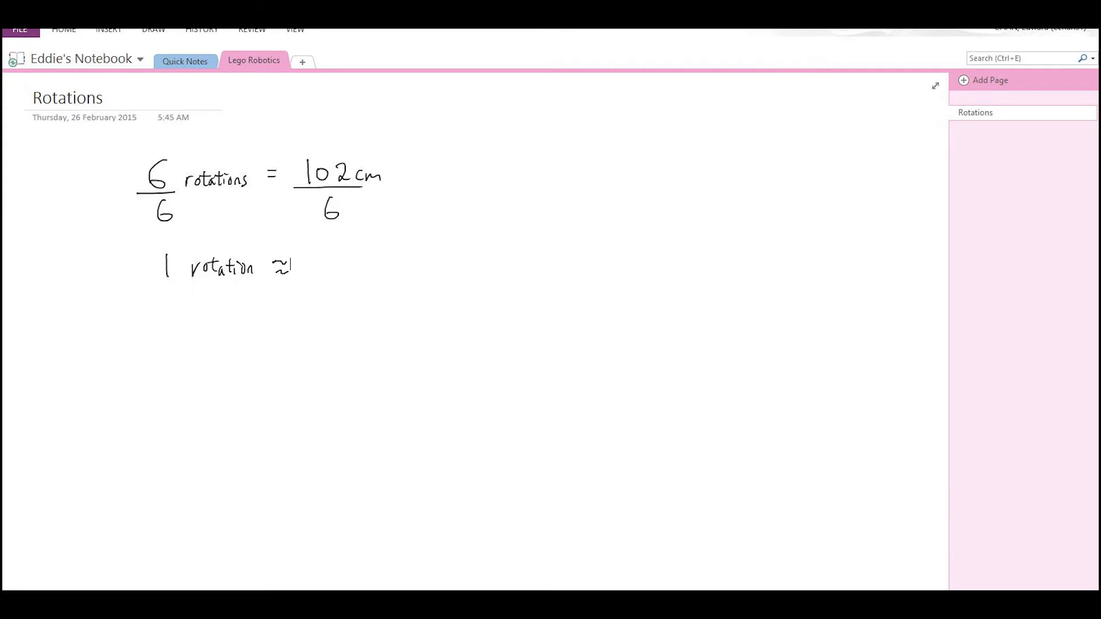
text(102)
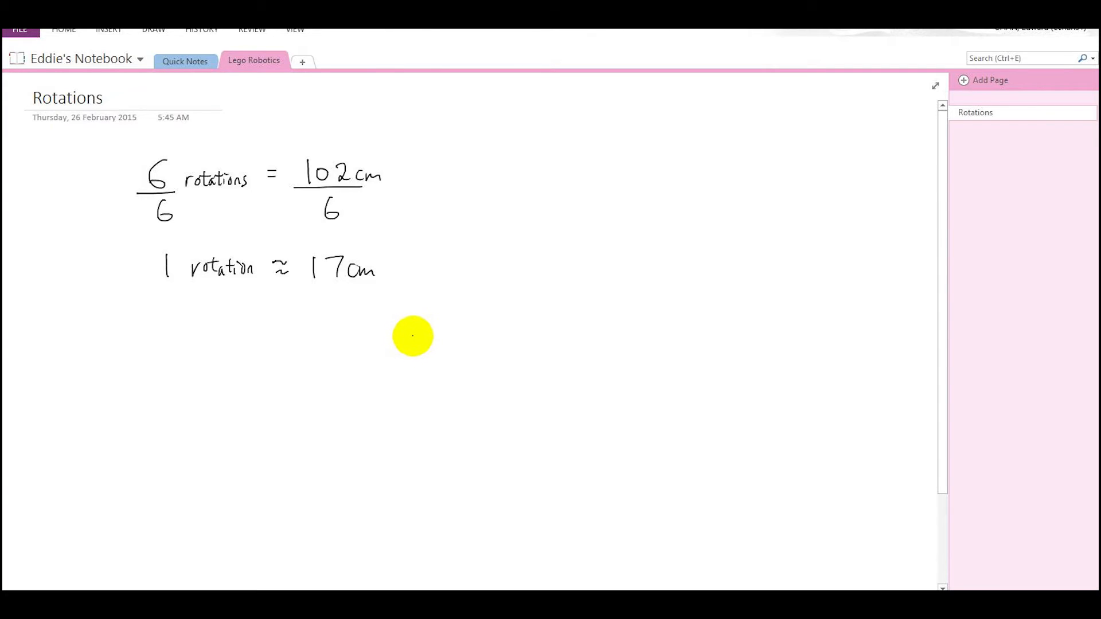
mouse_move(414, 329)
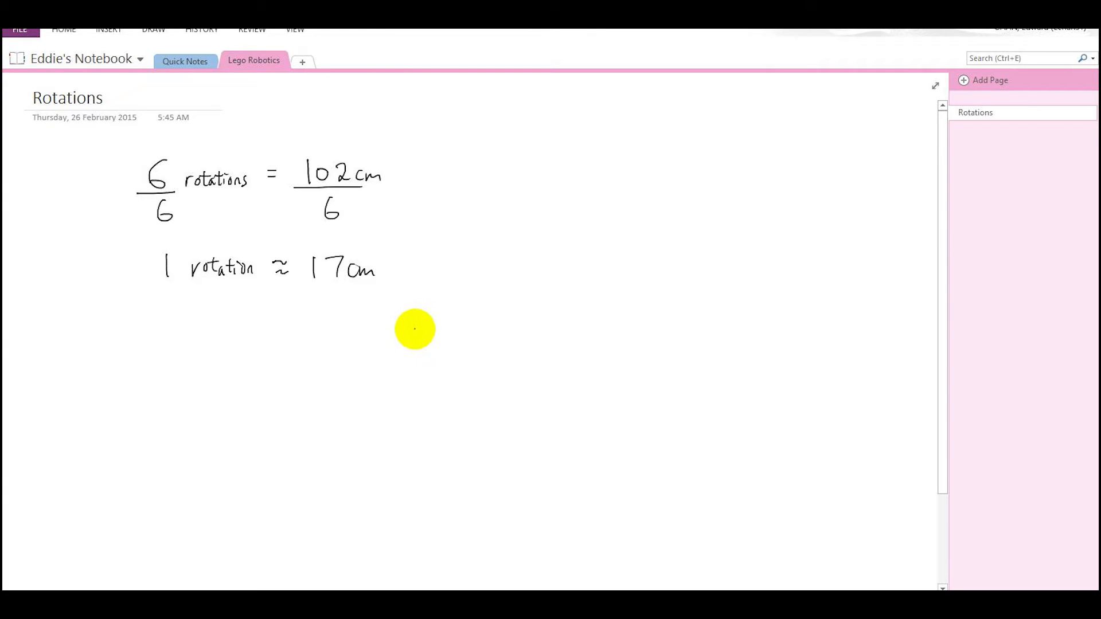
mouse_move(431, 331)
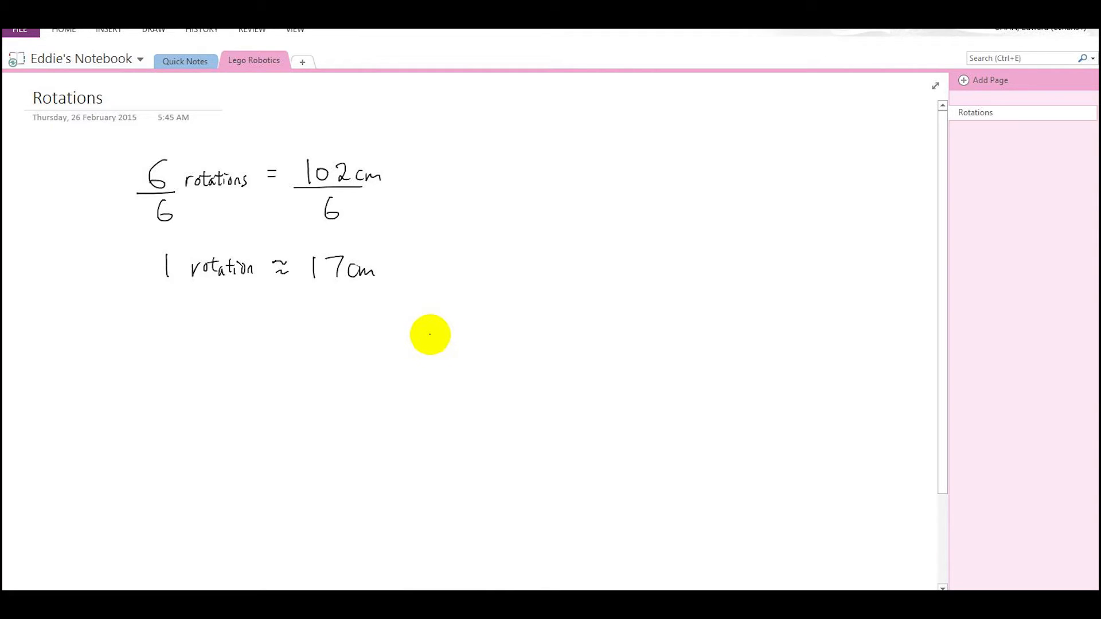
Switch to the Draw tools to sketch the 5.5 cm wheel and its circumference working.
click(153, 29)
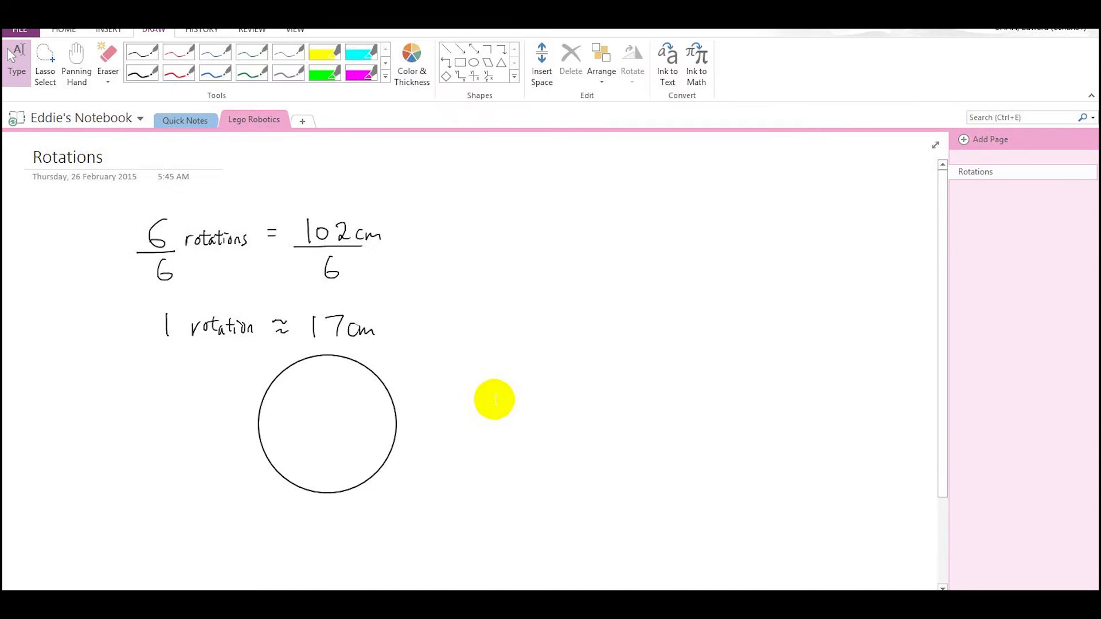
mouse_move(481, 394)
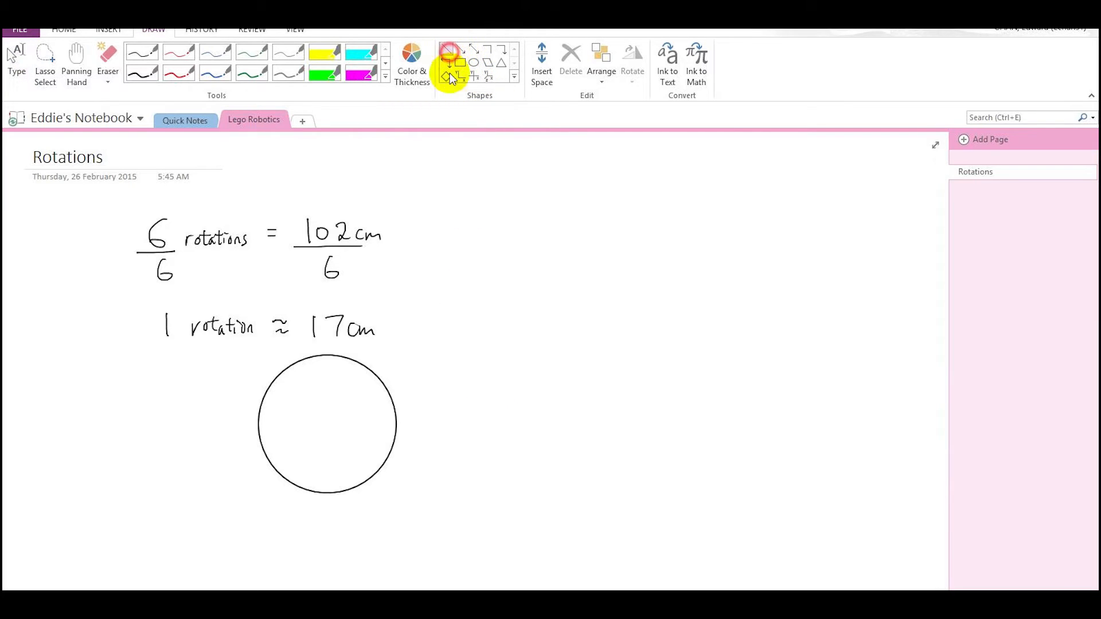
mouse_move(327, 358)
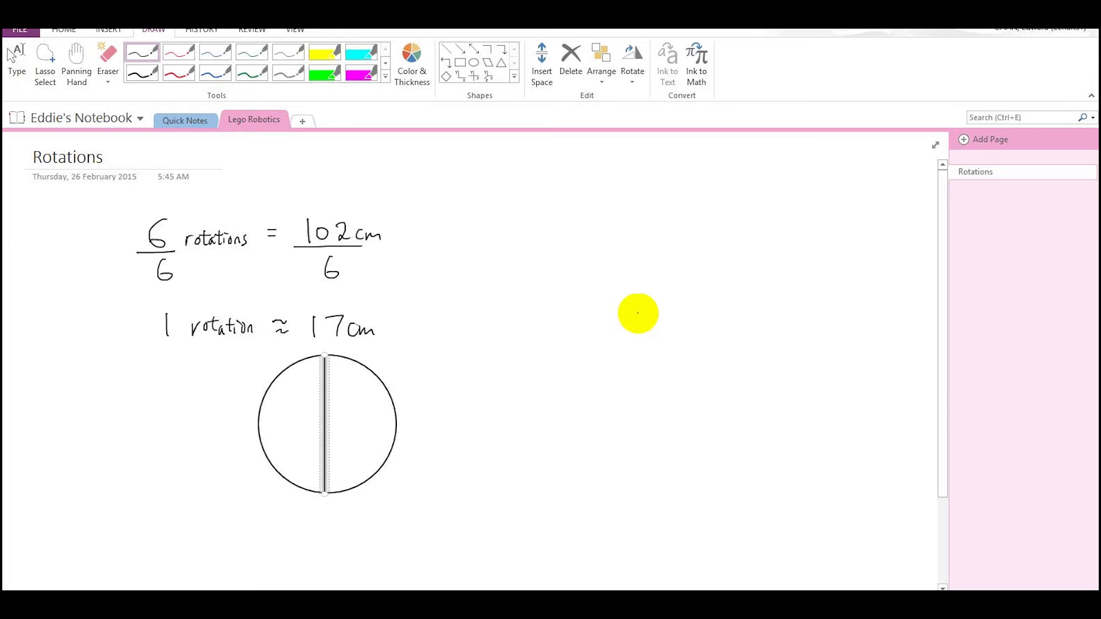
mouse_move(643, 413)
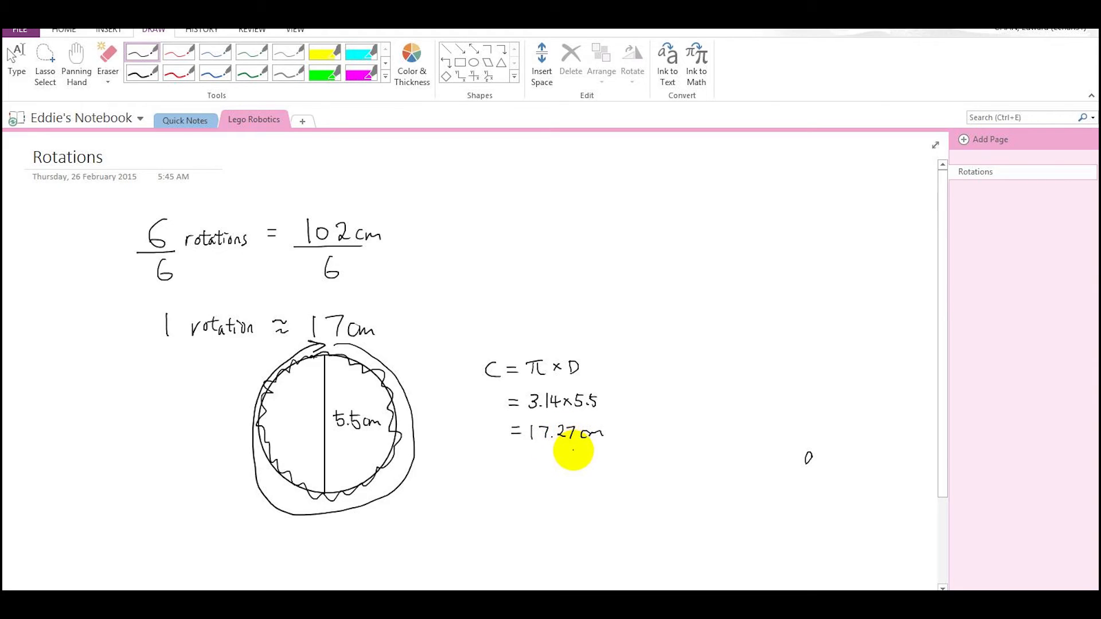
mouse_move(937, 432)
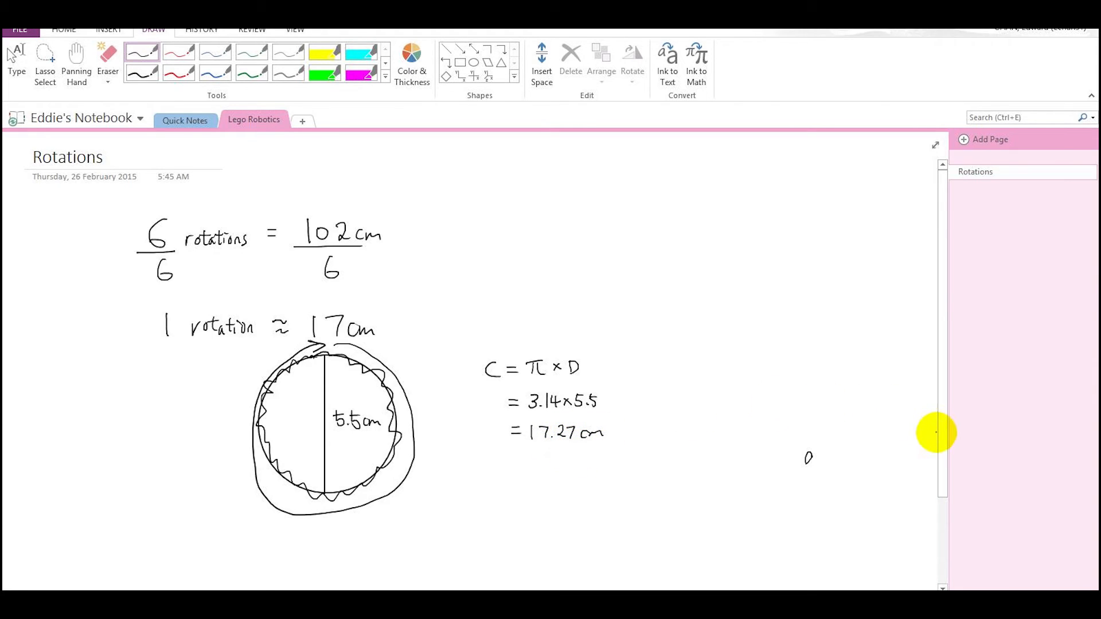
mouse_move(938, 439)
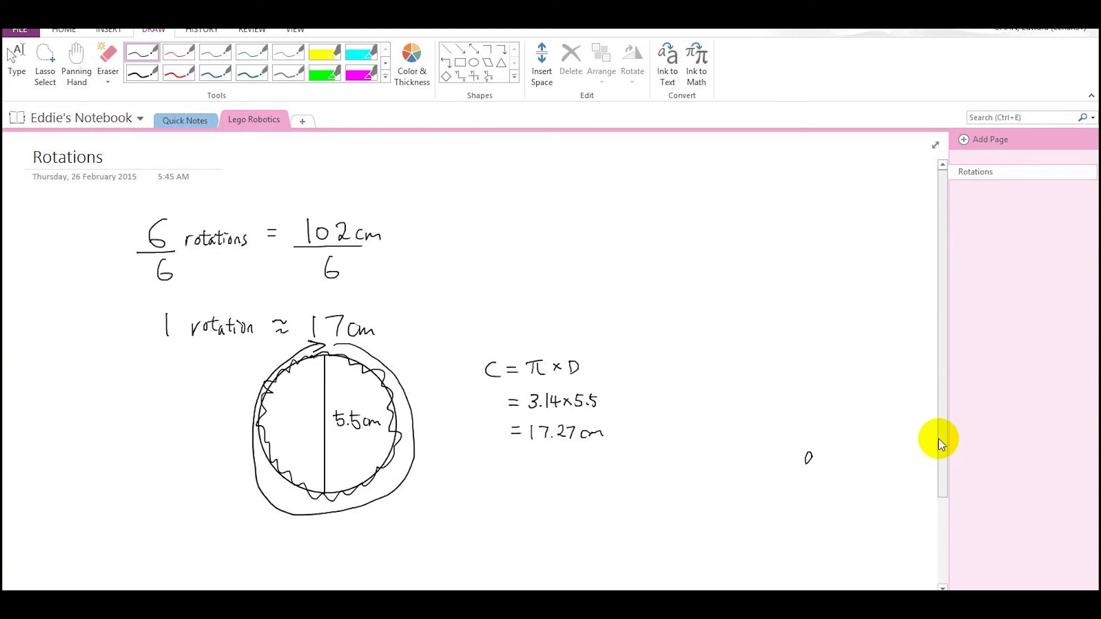
mouse_move(944, 449)
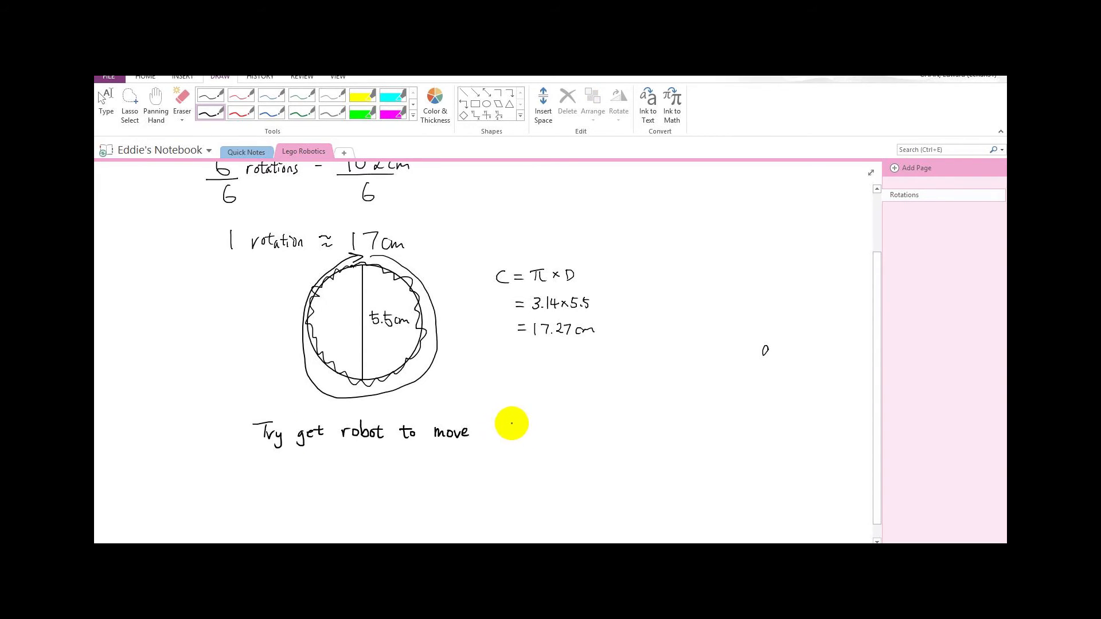
mouse_move(508, 436)
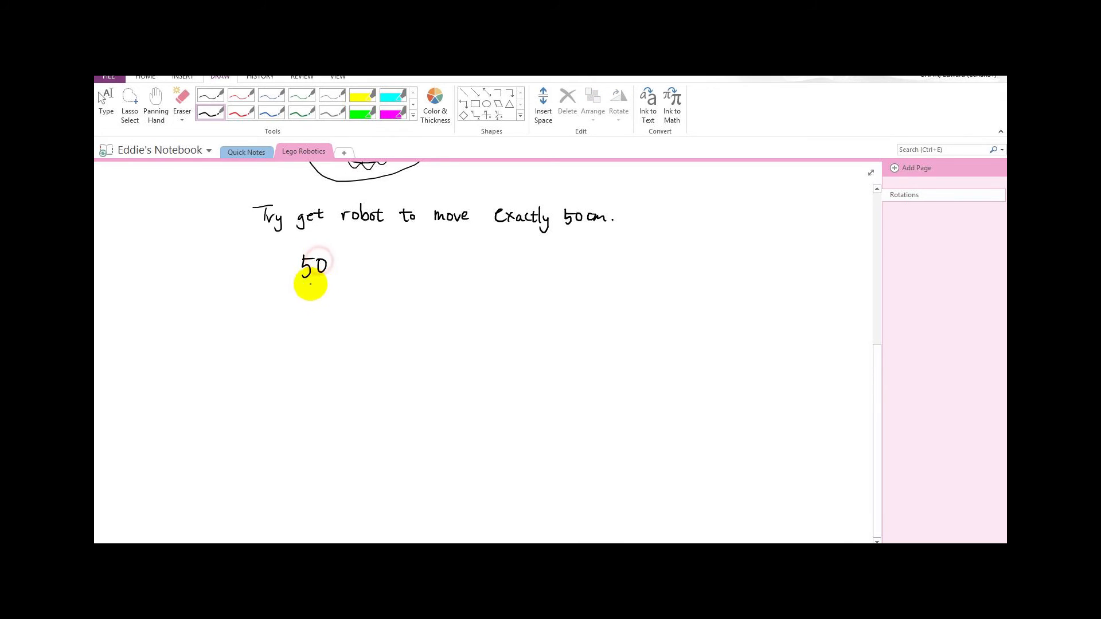
Write the fraction 50/17 = 2.94 rotations for the 50 cm target.
drag(295, 279, 328, 281)
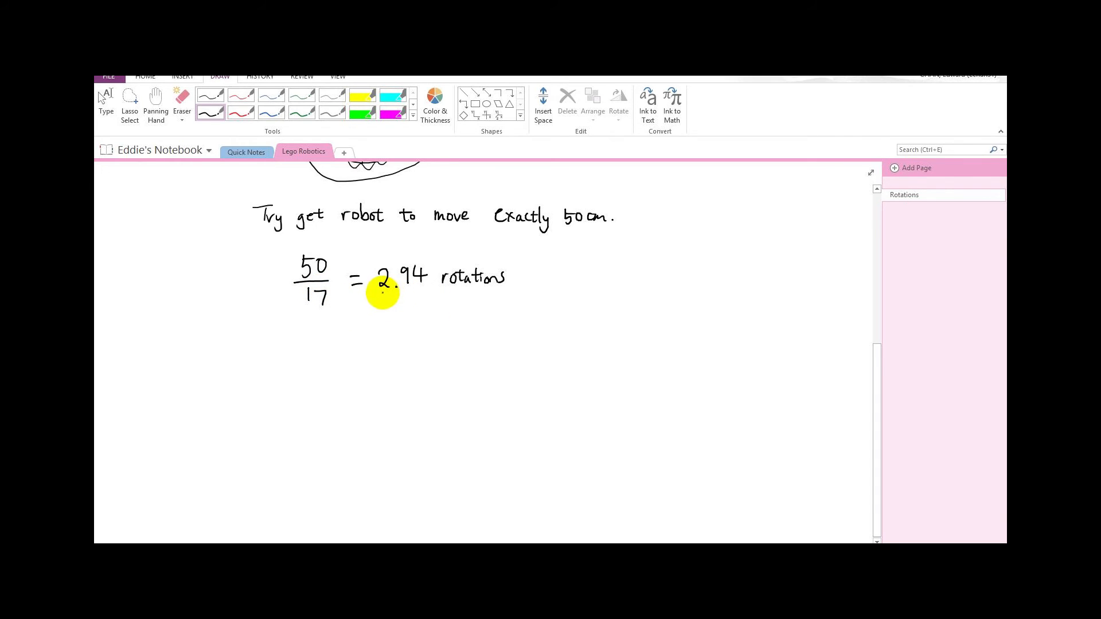
mouse_move(460, 285)
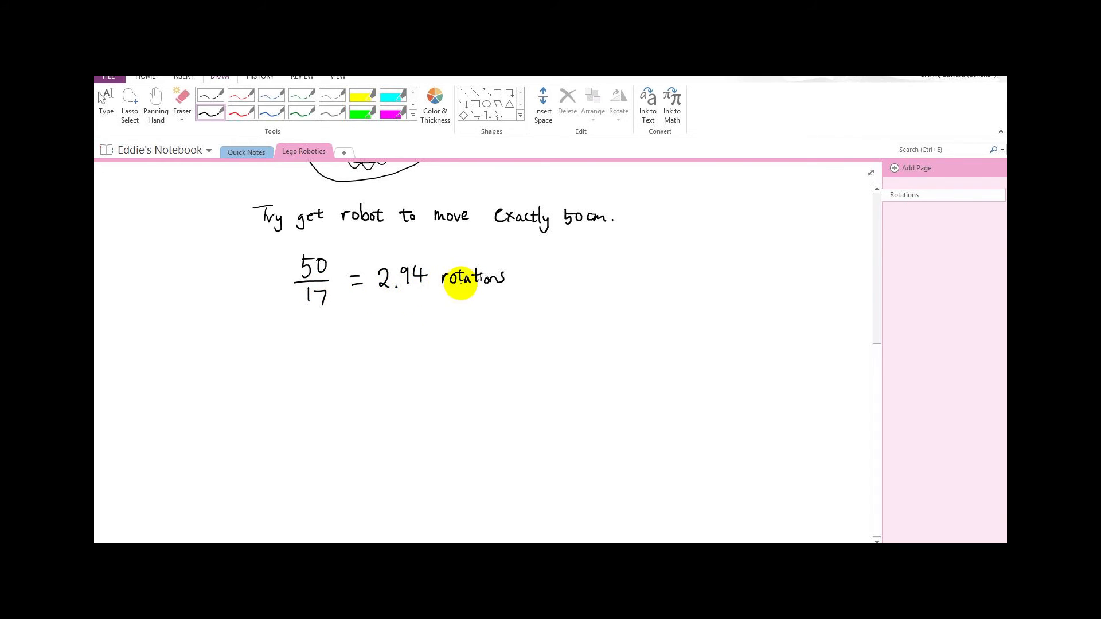